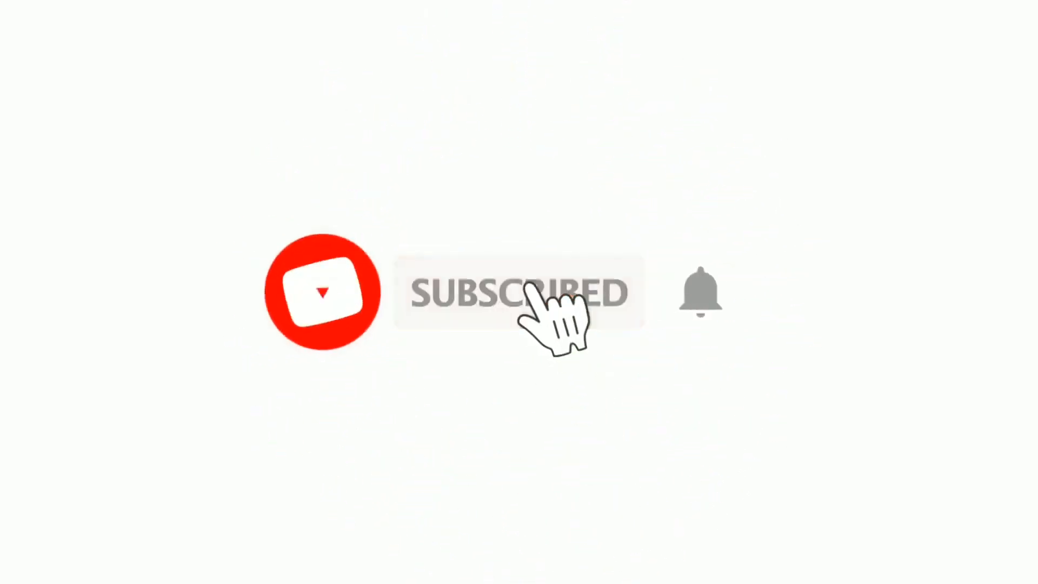
- Let the outro play until SUBSCRIBED shows and the bell rings in its grey circle
{"action": "left_click", "coordinate": [700, 293]}
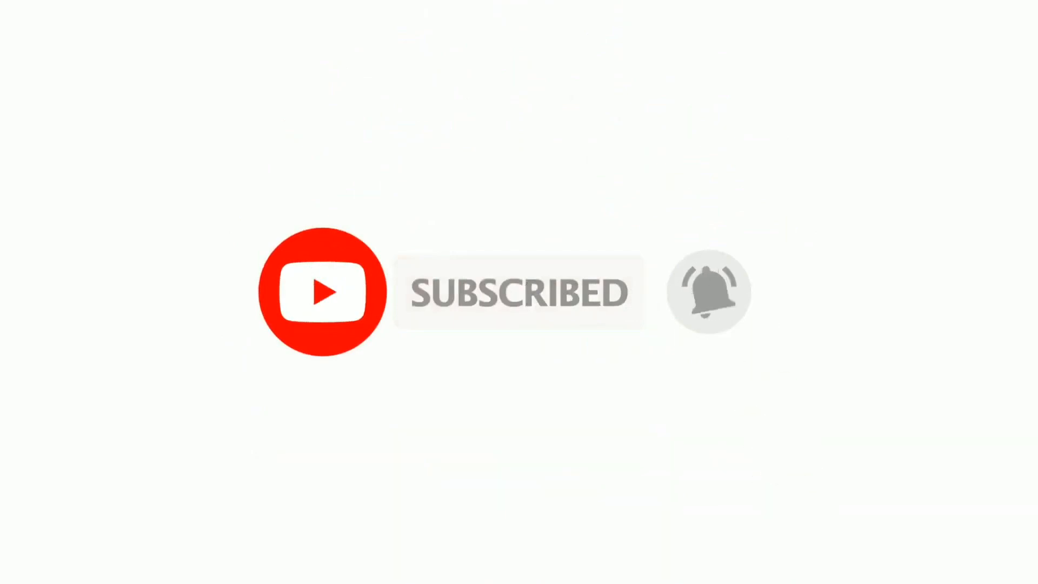